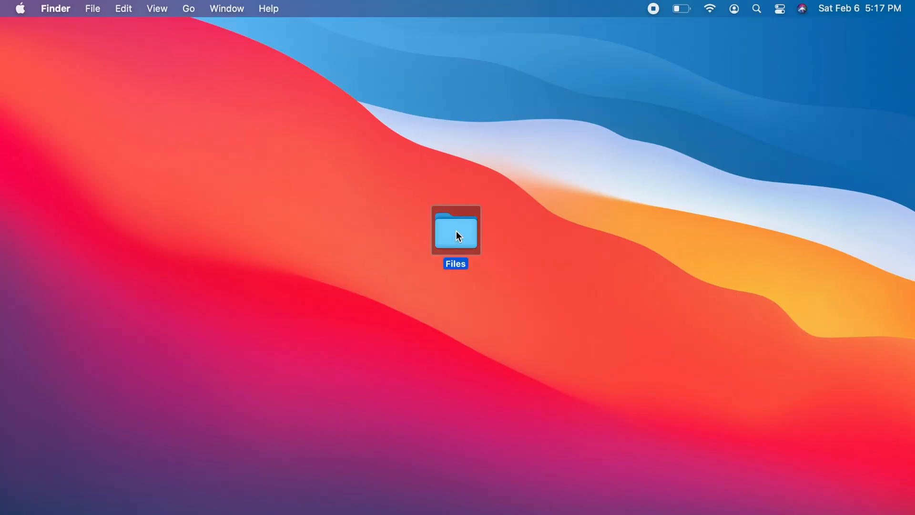
Open the Files folder, toggle list and icon views, and start batch Rename on the five images
{"action": "double_click", "coordinate": [455, 230]}
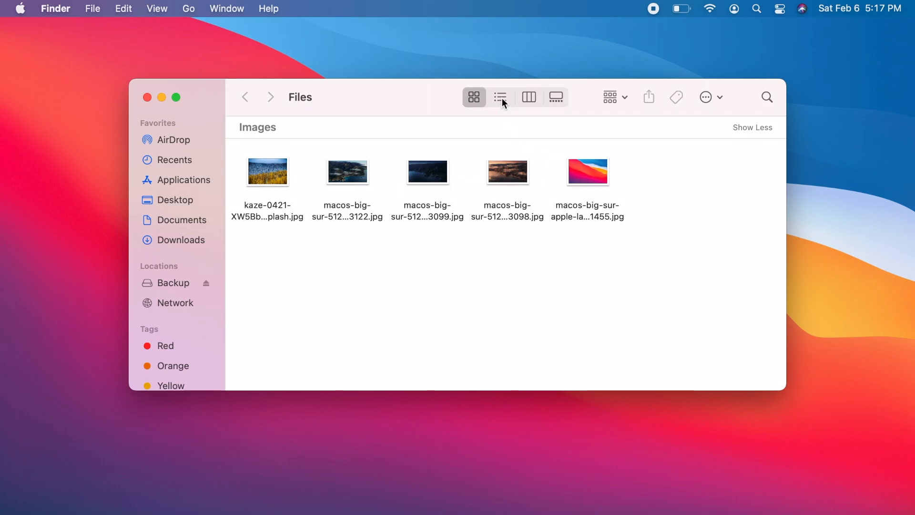
{"action": "left_click", "coordinate": [501, 97]}
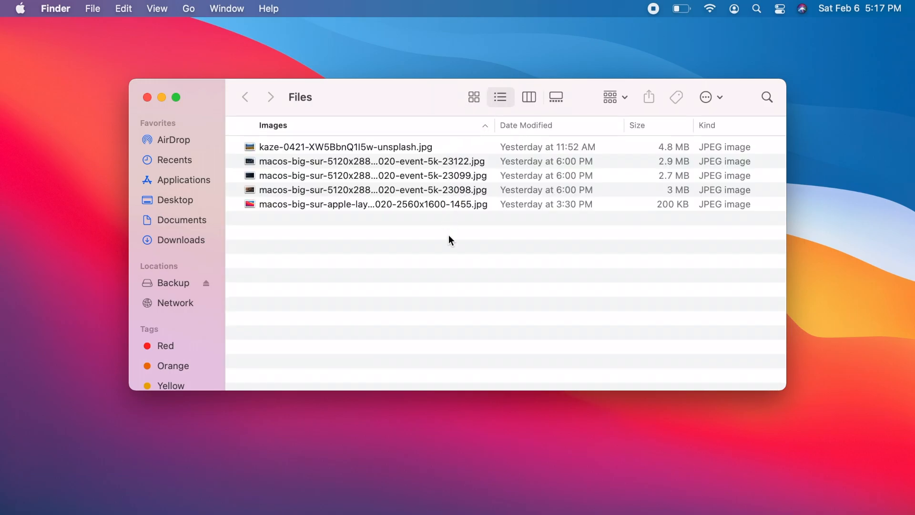
{"action": "left_click", "coordinate": [473, 97]}
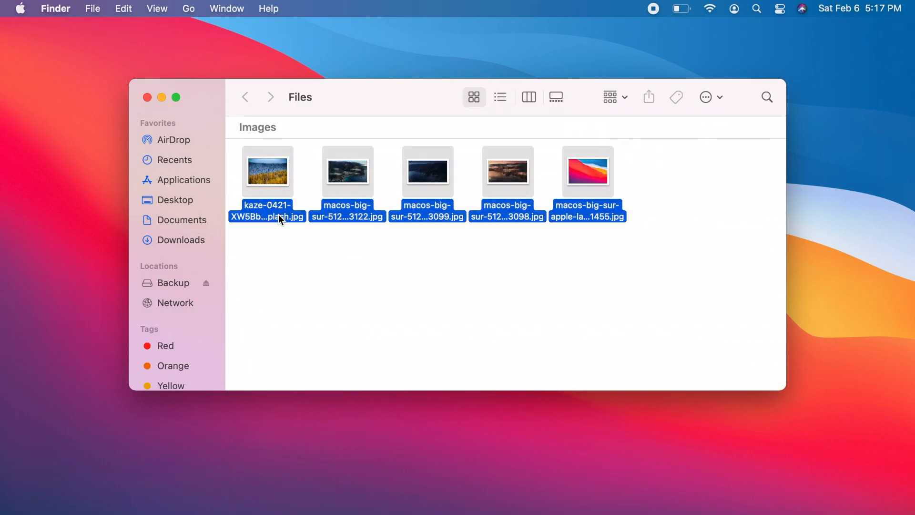
{"action": "left_click", "coordinate": [91, 9]}
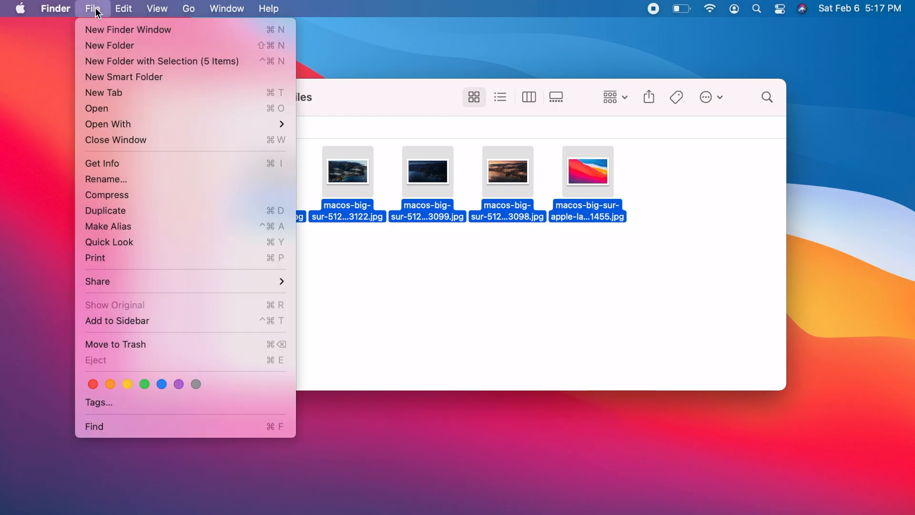
{"action": "mouse_move", "coordinate": [129, 205]}
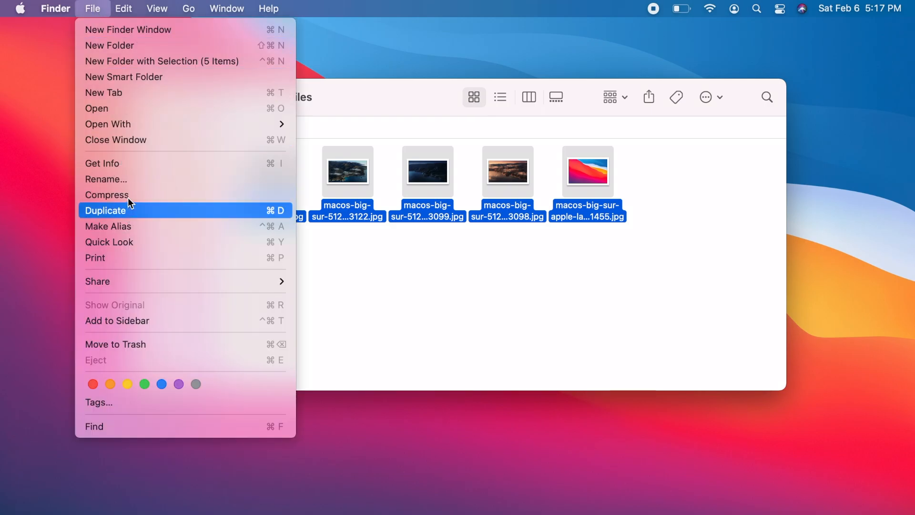
{"action": "left_click", "coordinate": [106, 179]}
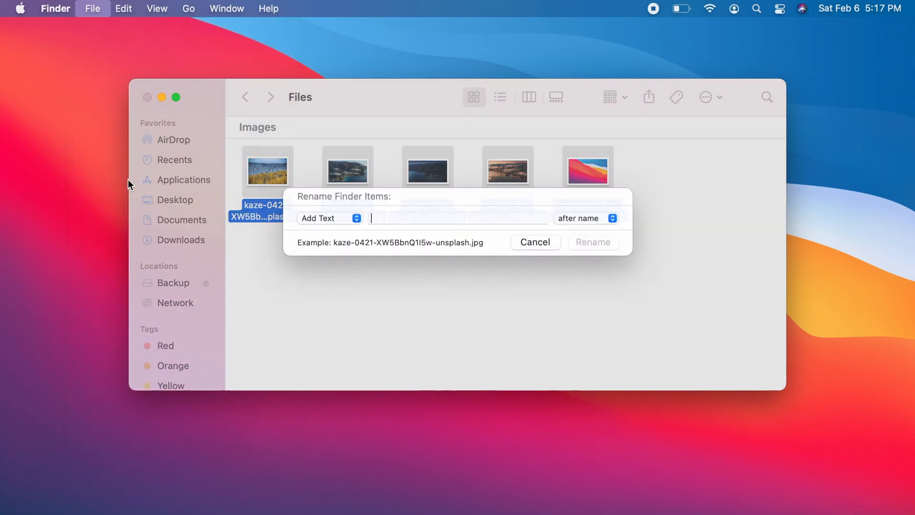
Batch rename with Format 'Name and Index', custom name 'My Name', starting at 1
{"action": "left_click", "coordinate": [326, 217]}
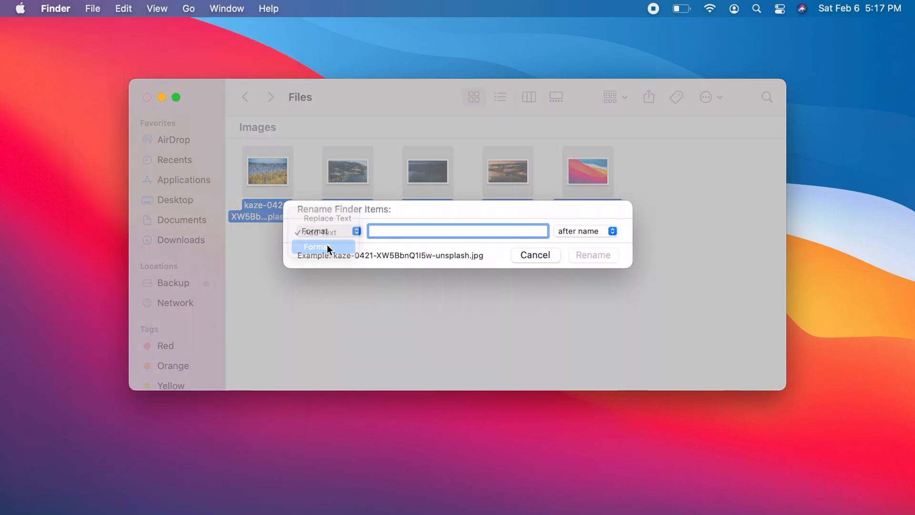
{"action": "left_click", "coordinate": [316, 247]}
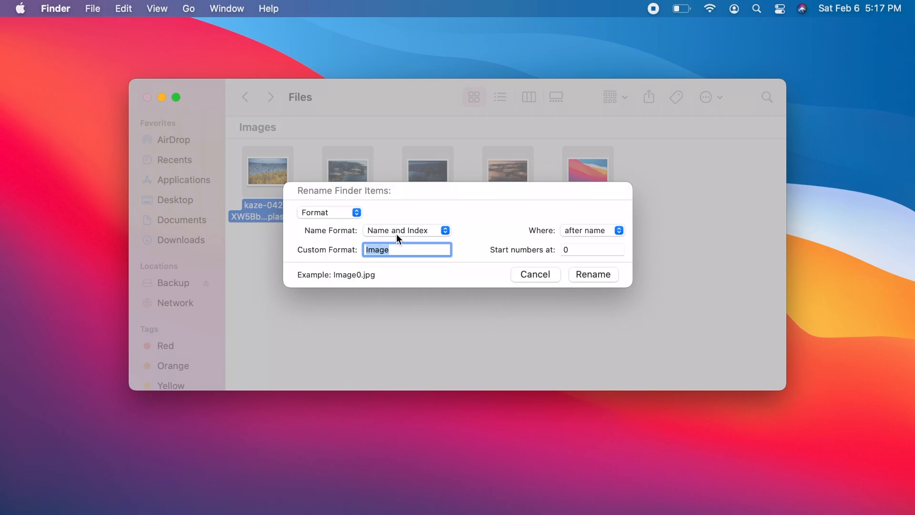
{"action": "left_click", "coordinate": [406, 230]}
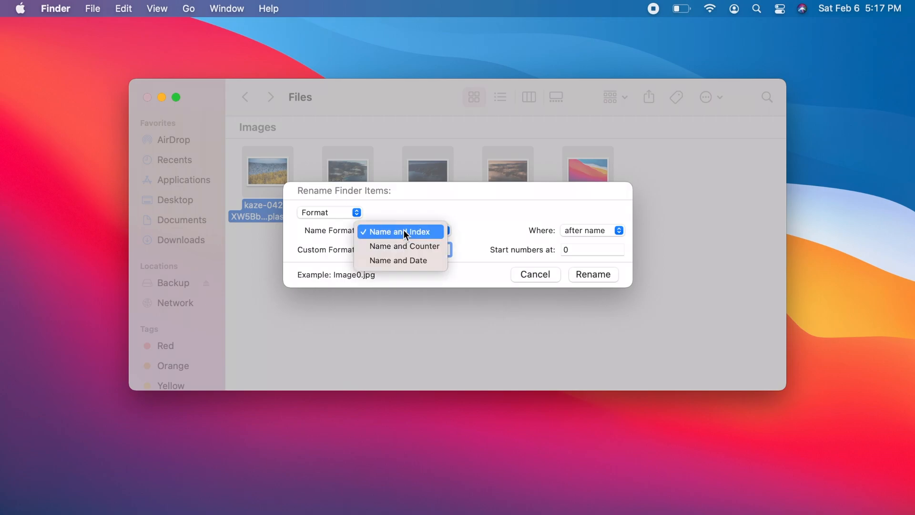
{"action": "left_click", "coordinate": [400, 231]}
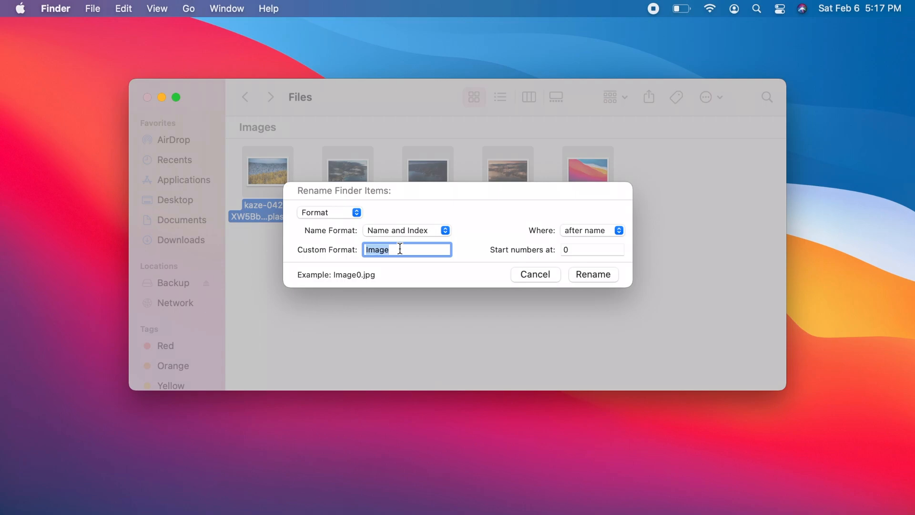
{"action": "type", "text": "My N"}
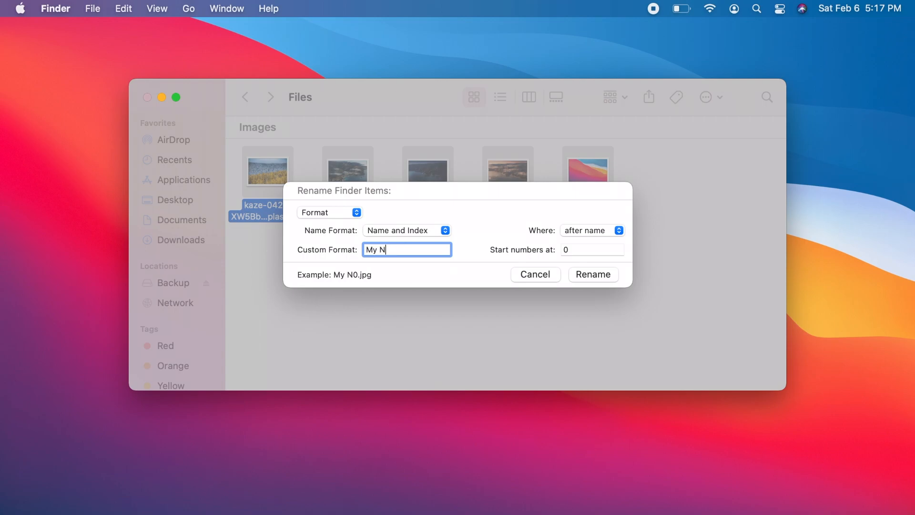
{"action": "type", "text": "ame"}
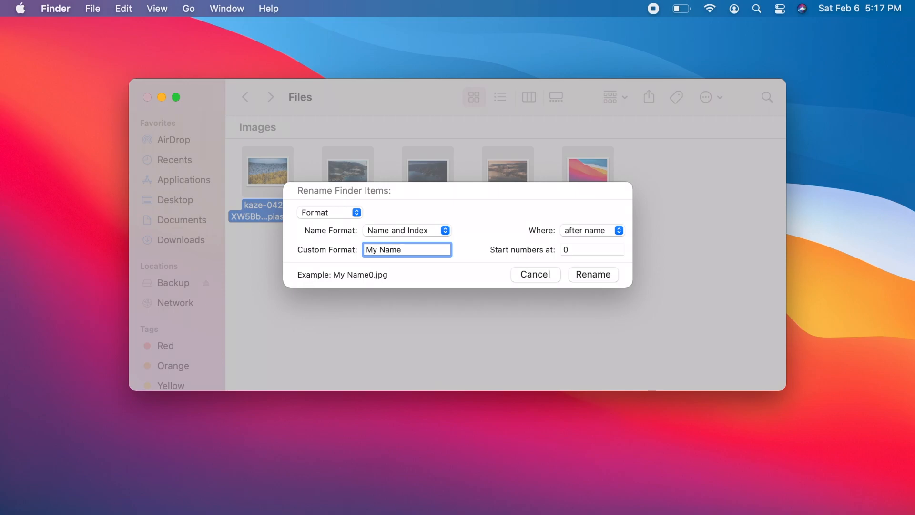
{"action": "left_click", "coordinate": [593, 249]}
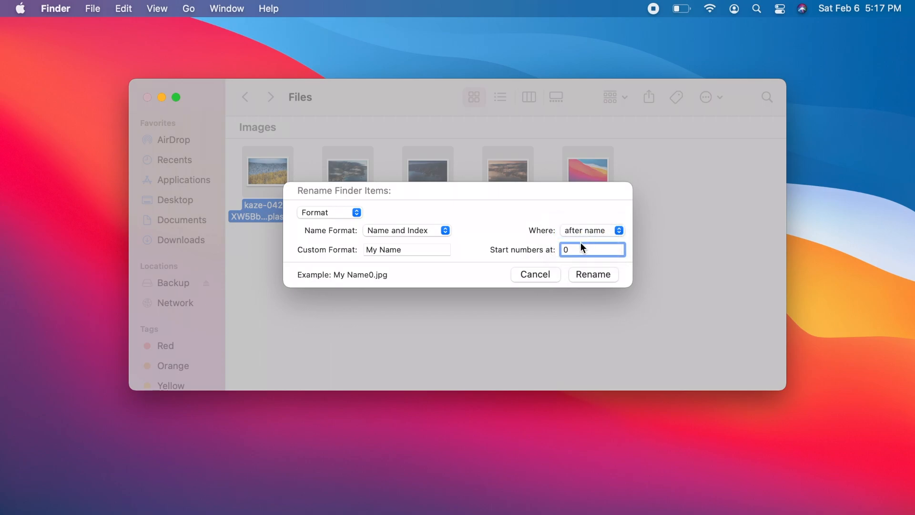
{"action": "type", "text": "1"}
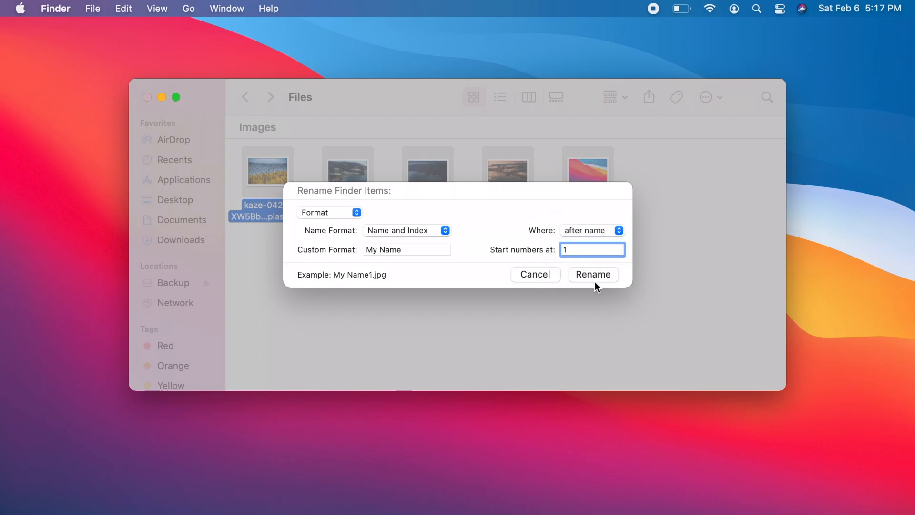
{"action": "left_click", "coordinate": [593, 274]}
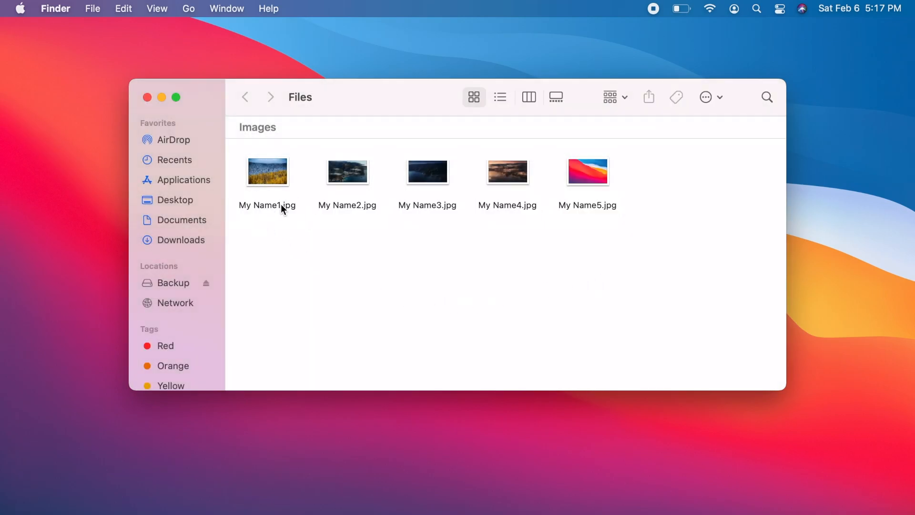
{"action": "mouse_move", "coordinate": [454, 217]}
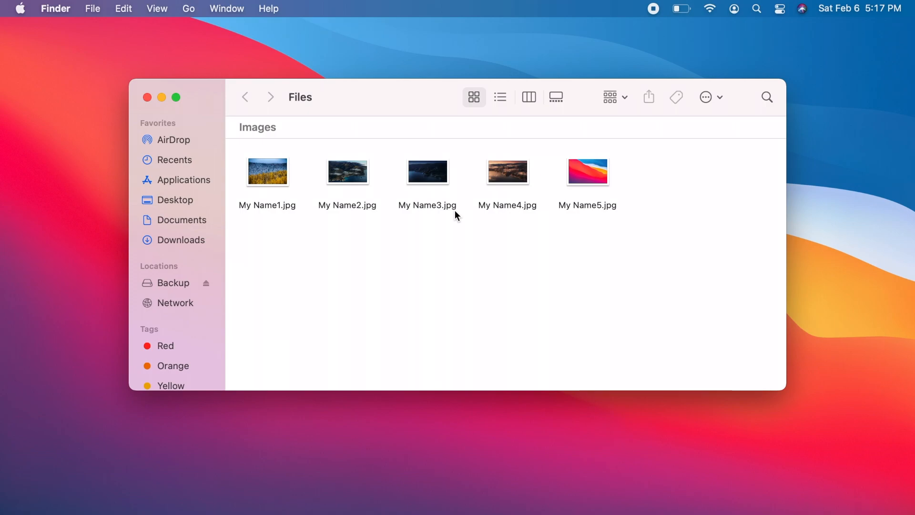
{"action": "mouse_move", "coordinate": [227, 109]}
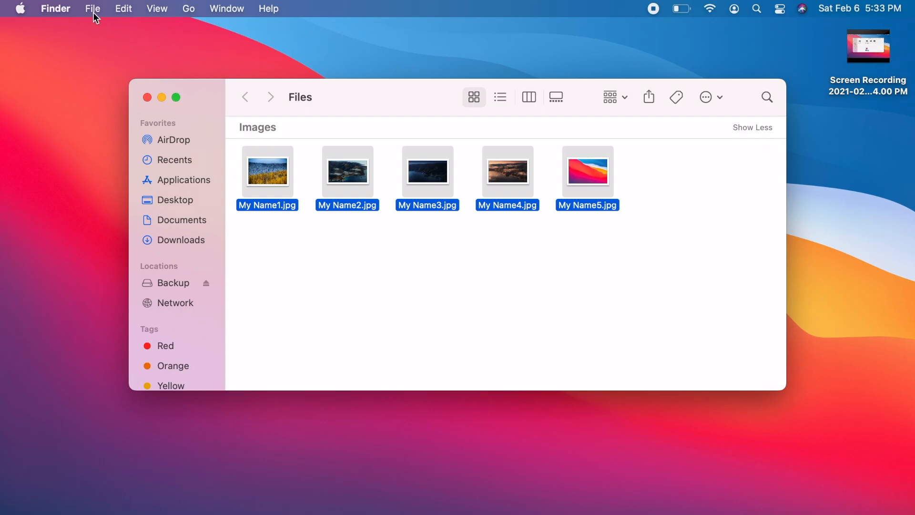
Reopen batch Rename, clear the 'My Name' custom format, and rename starting at 1
{"action": "left_click", "coordinate": [92, 9]}
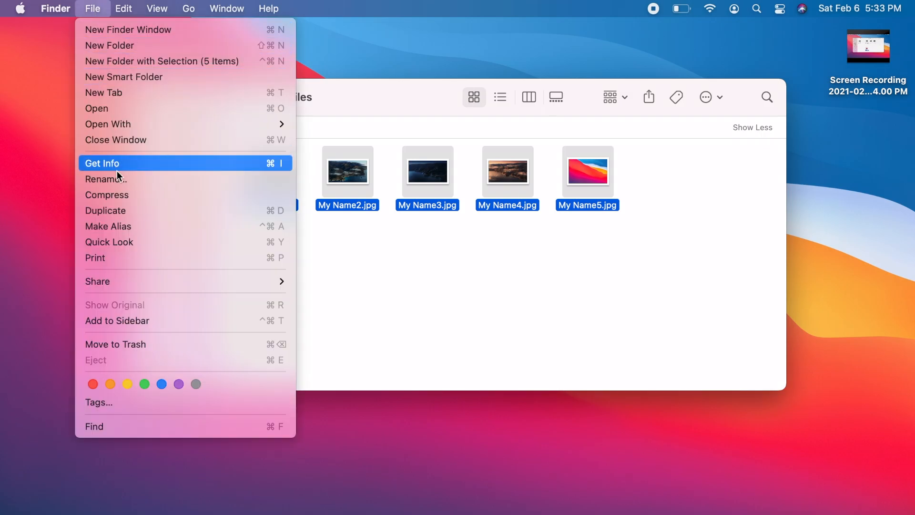
{"action": "left_click", "coordinate": [106, 179]}
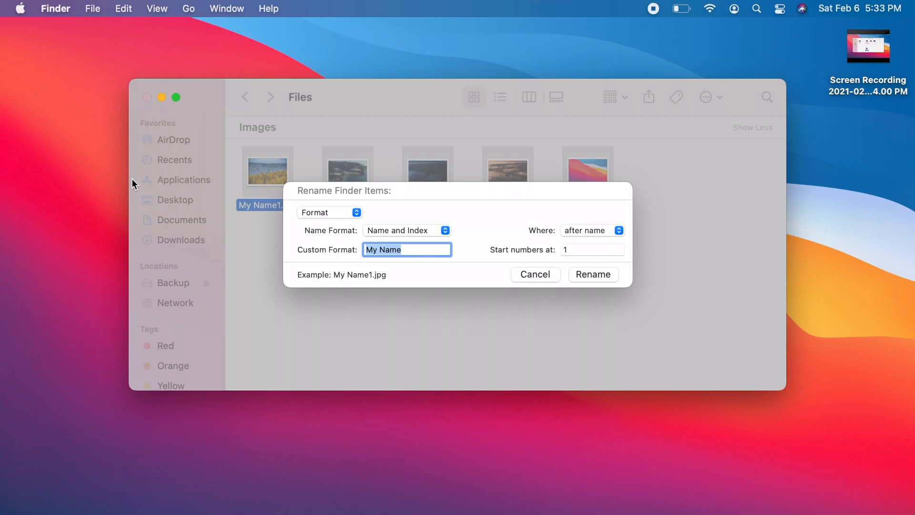
{"action": "mouse_move", "coordinate": [415, 251]}
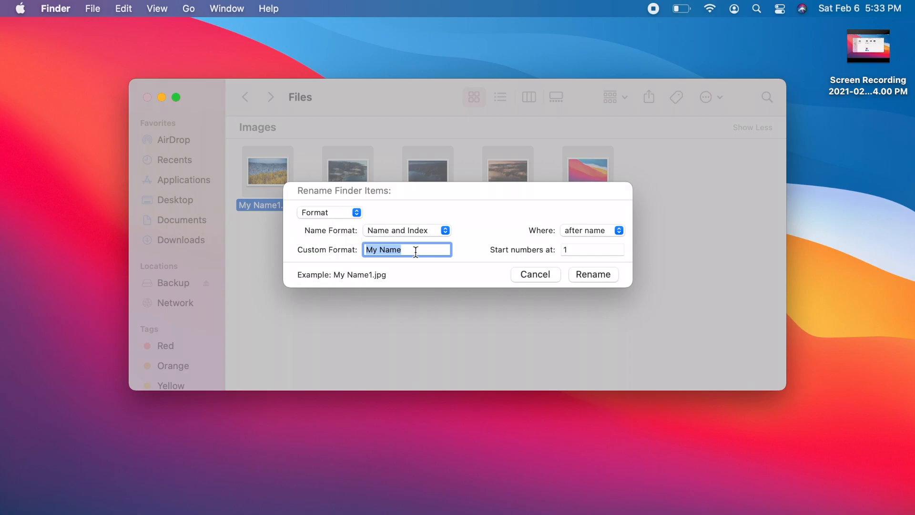
{"action": "key", "text": "Backspace"}
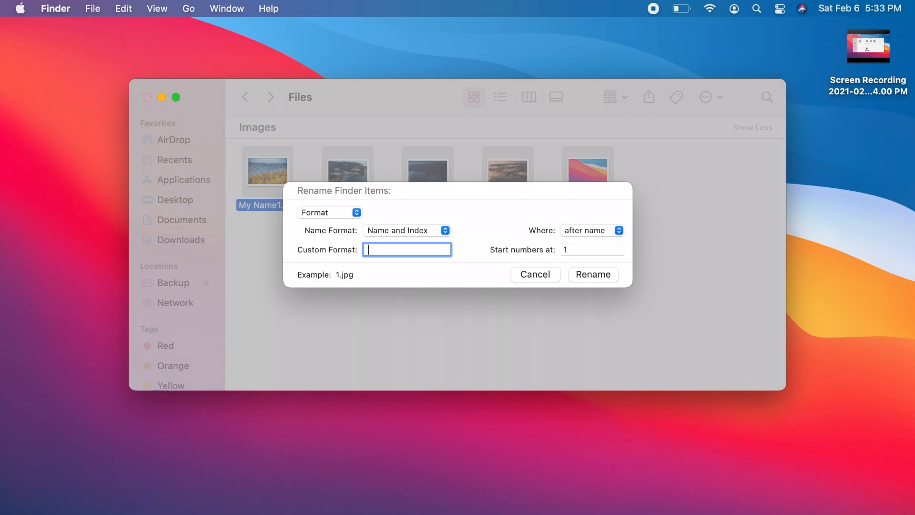
{"action": "left_click", "coordinate": [592, 249]}
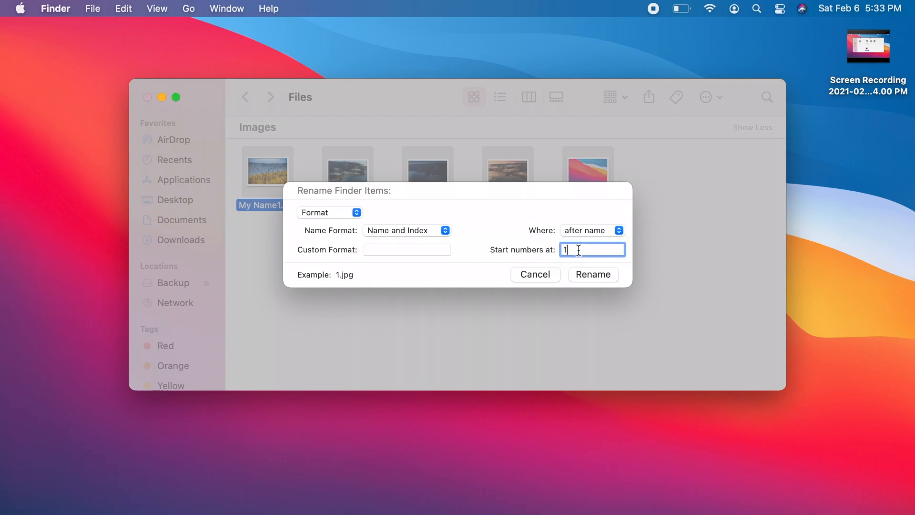
{"action": "mouse_move", "coordinate": [591, 238]}
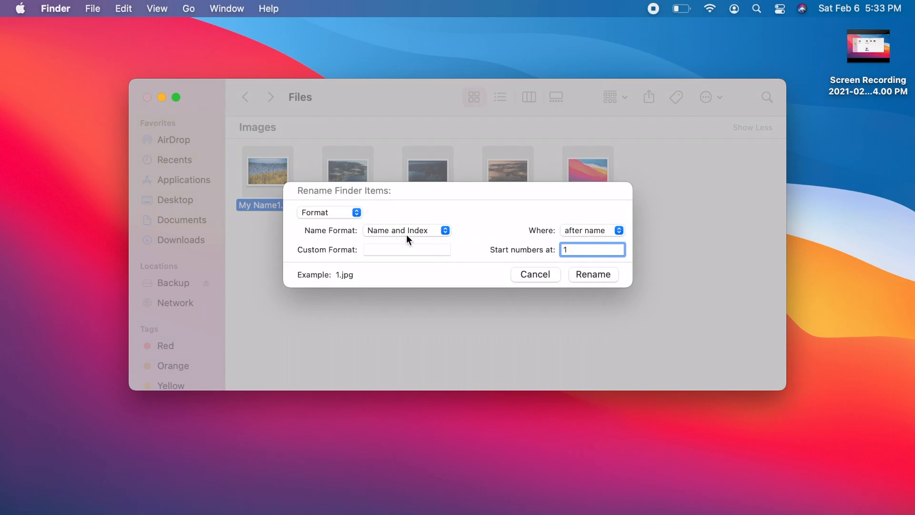
{"action": "left_click", "coordinate": [593, 274]}
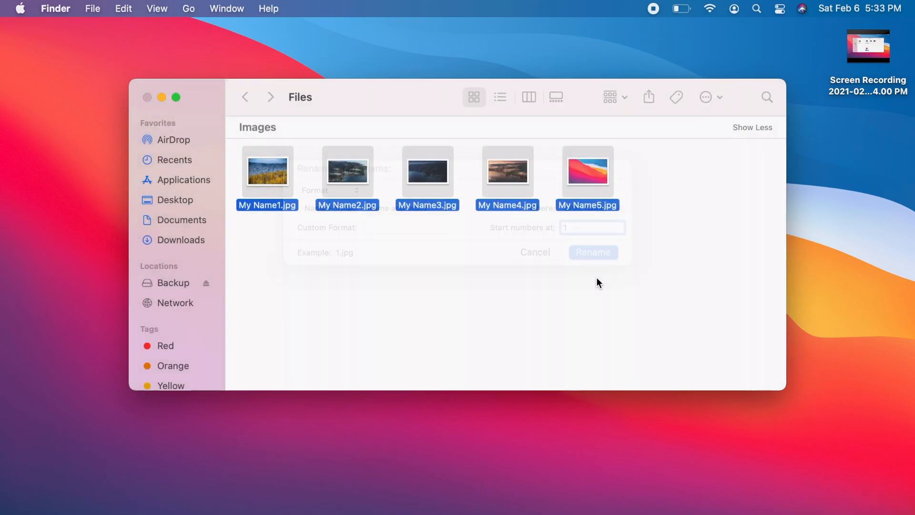
{"action": "left_click", "coordinate": [593, 252]}
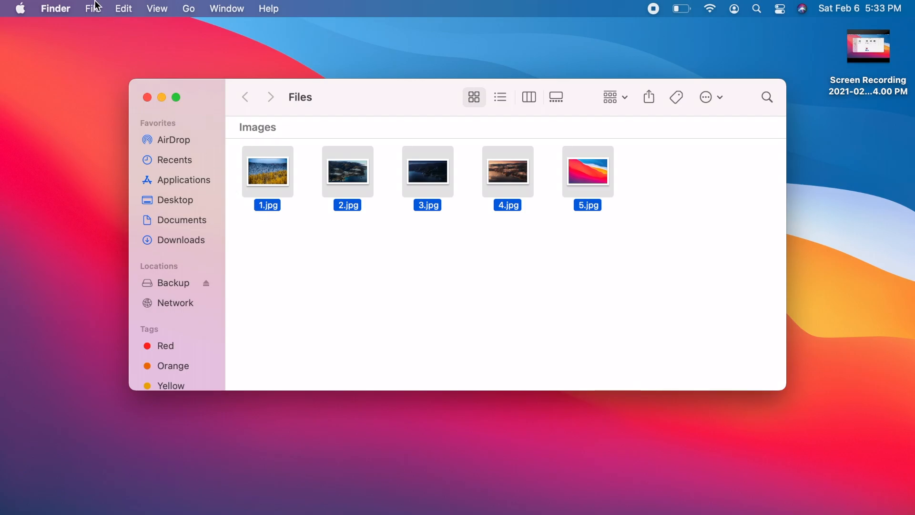
Reopen batch Rename for the numbered images and switch it to Replace Text mode
{"action": "left_click", "coordinate": [93, 9]}
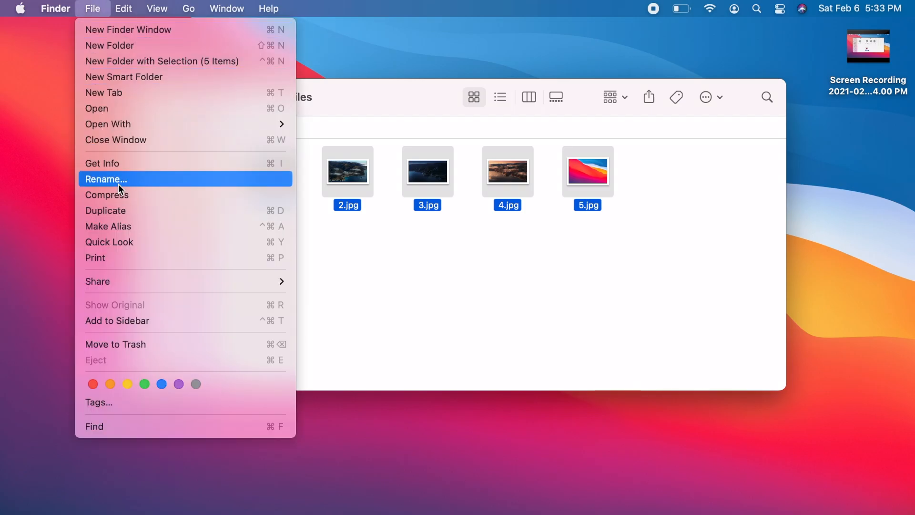
{"action": "left_click", "coordinate": [106, 179]}
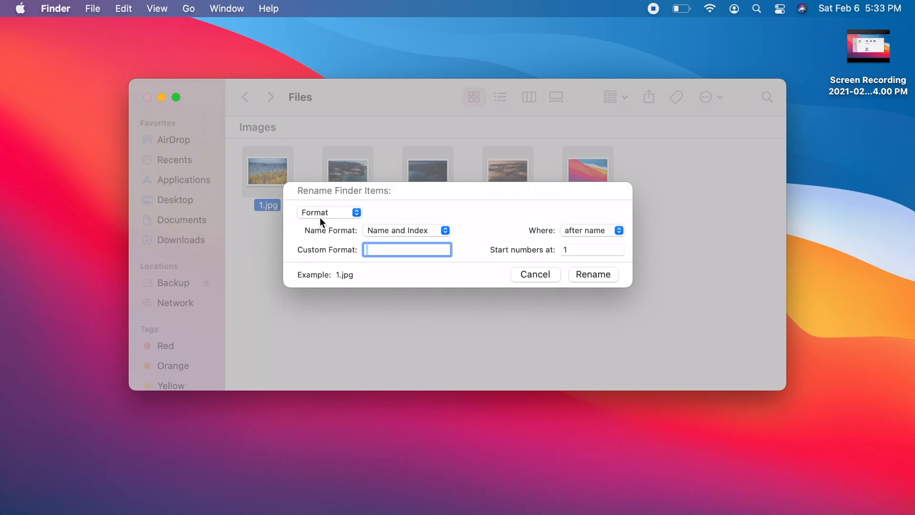
{"action": "left_click", "coordinate": [328, 212]}
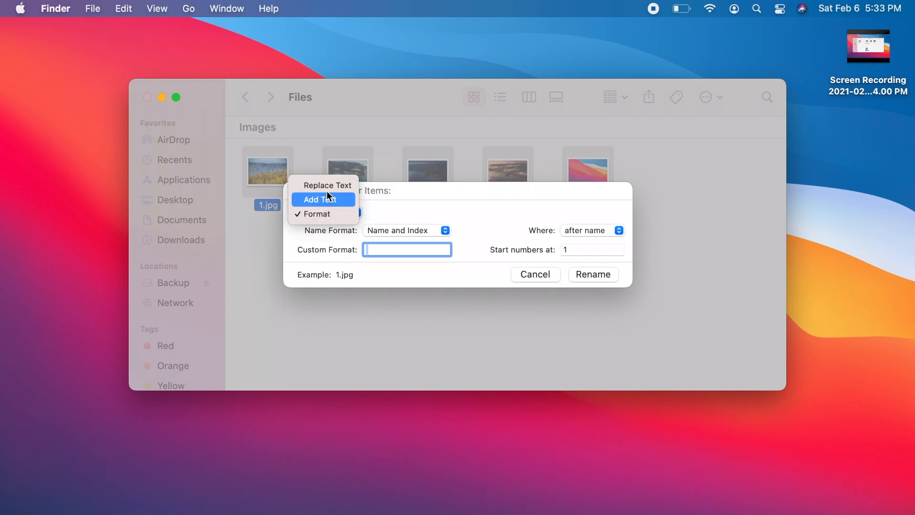
{"action": "left_click", "coordinate": [327, 185]}
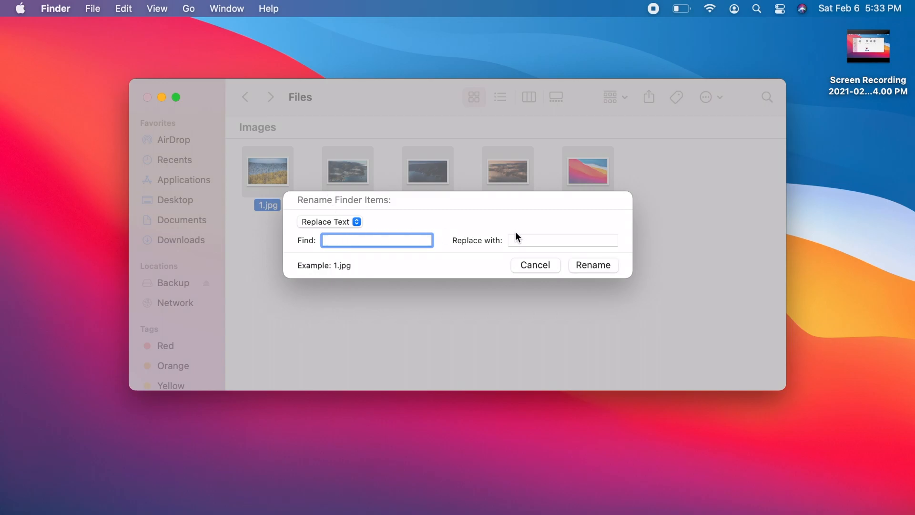
{"action": "left_click", "coordinate": [563, 240]}
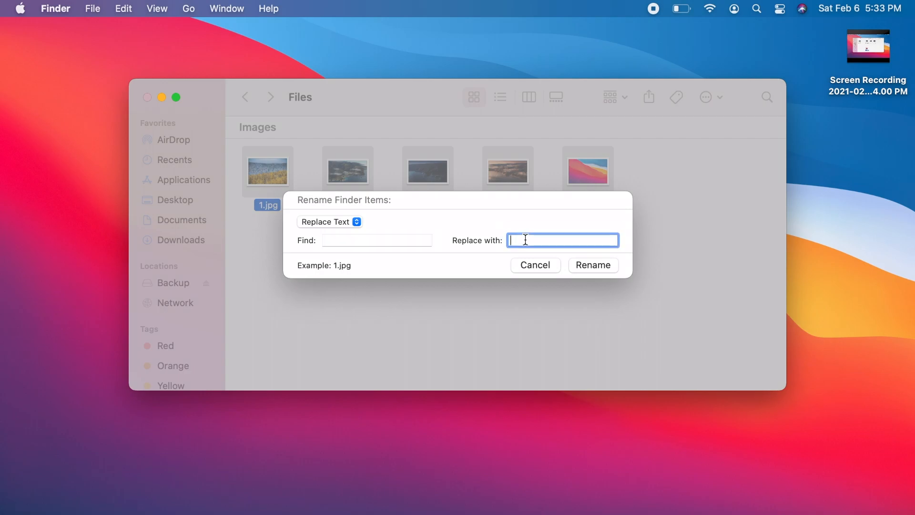
{"action": "mouse_move", "coordinate": [524, 231]}
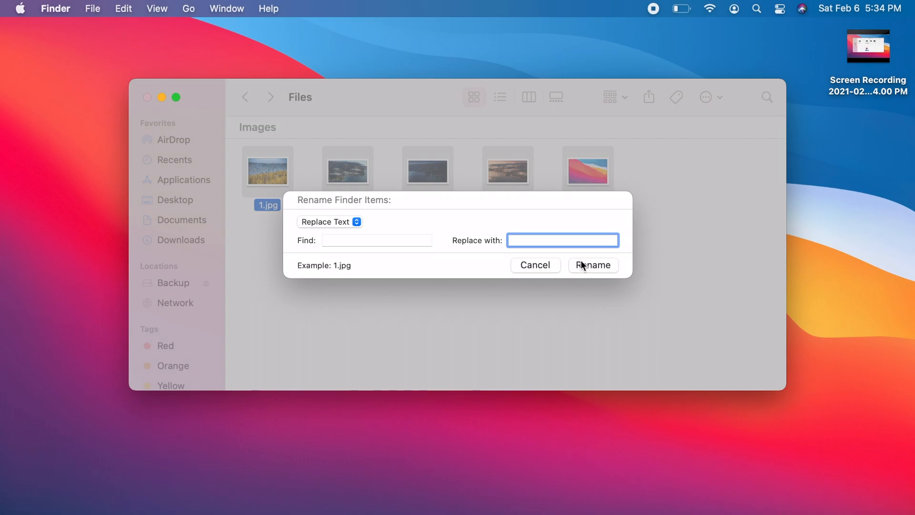
Dismiss the empty Replace Text dialog and start editing the name 5.jpg
{"action": "left_click", "coordinate": [593, 265]}
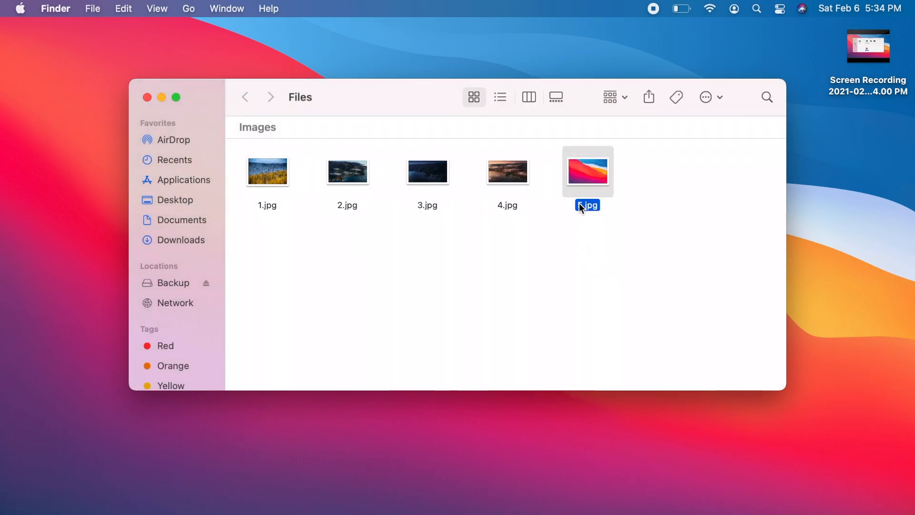
{"action": "type", "text": "5.jpg"}
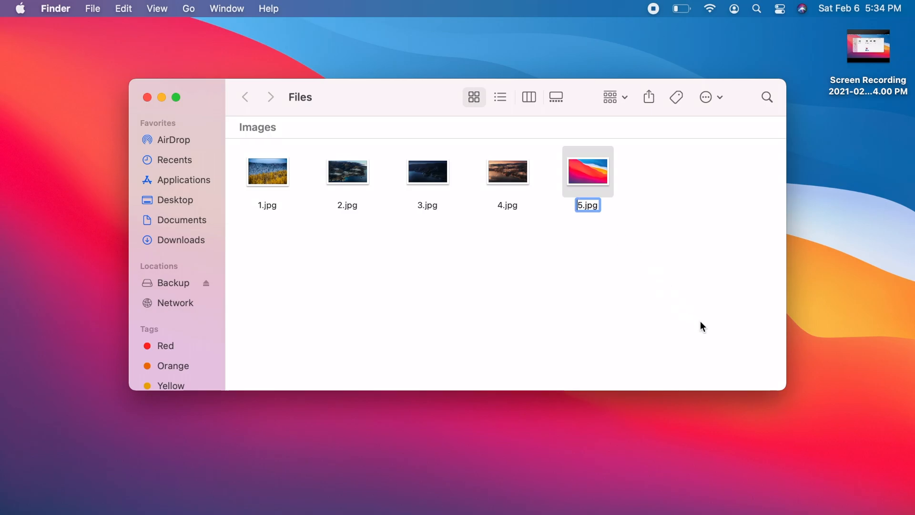